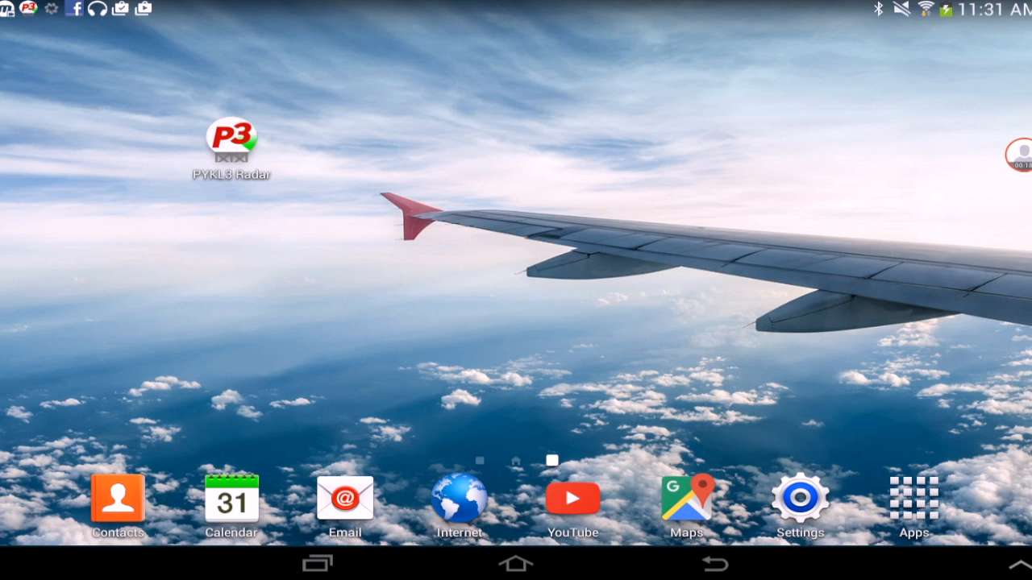
- Launch PYKL3 Radar from the home screen to show the national radar composite
{"action": "left_click", "coordinate": [231, 145]}
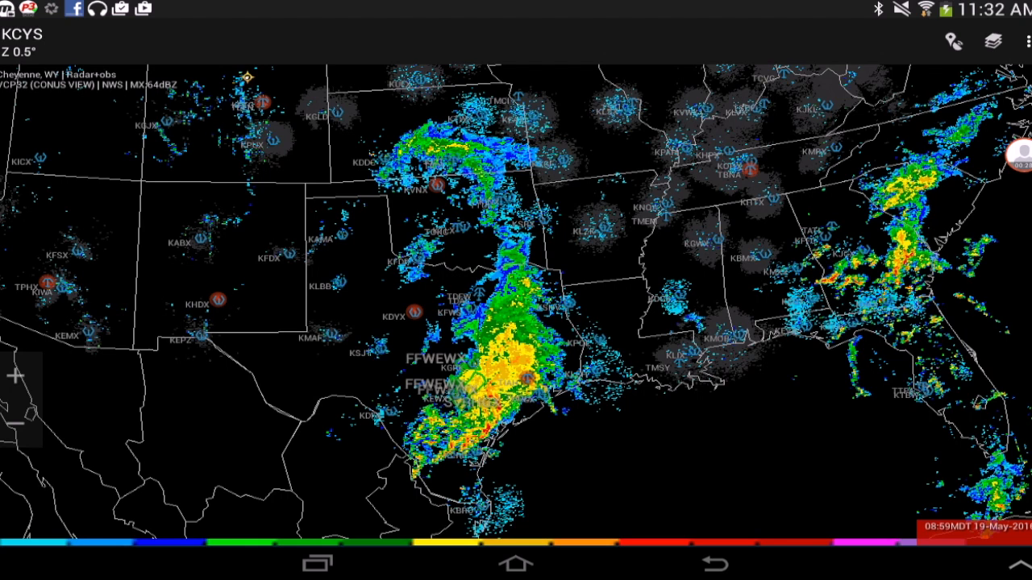
- Open the PYKL3 Radar Settings screen from the top-right overflow menu
{"action": "left_click", "coordinate": [1027, 42]}
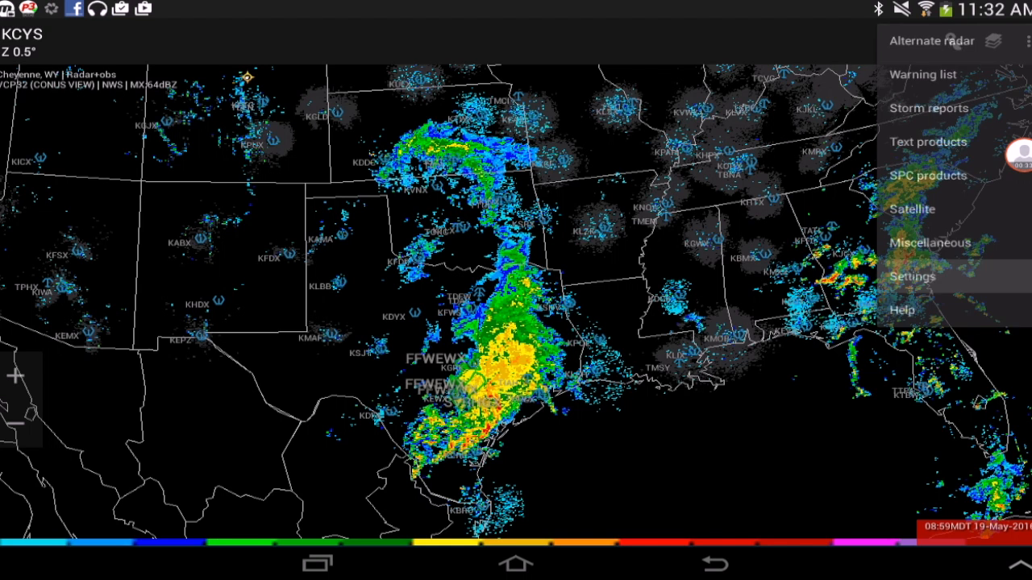
{"action": "left_click", "coordinate": [912, 276]}
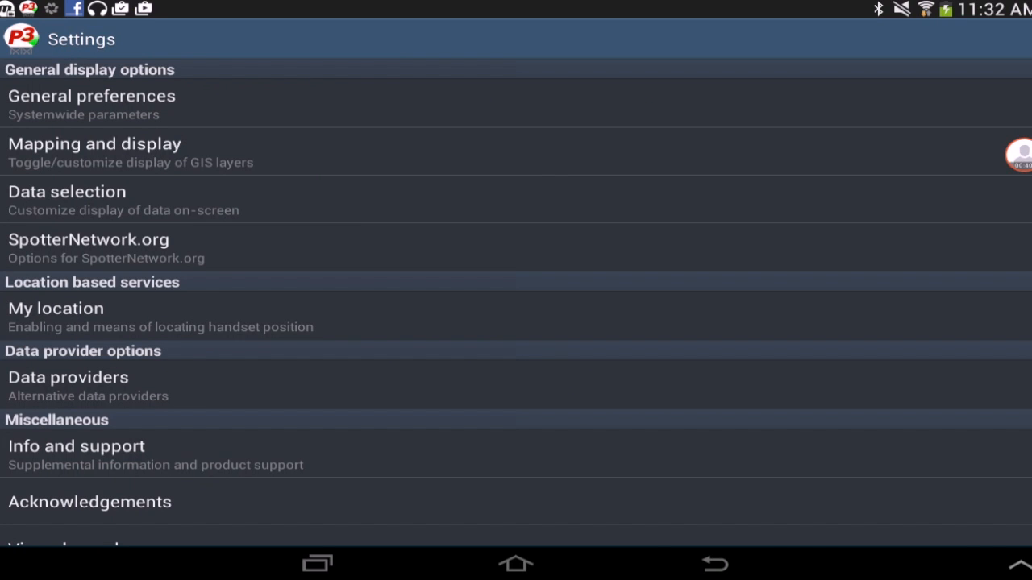
- Go to Data providers and open the AllisonHouse.com provider page
{"action": "left_click", "coordinate": [69, 377]}
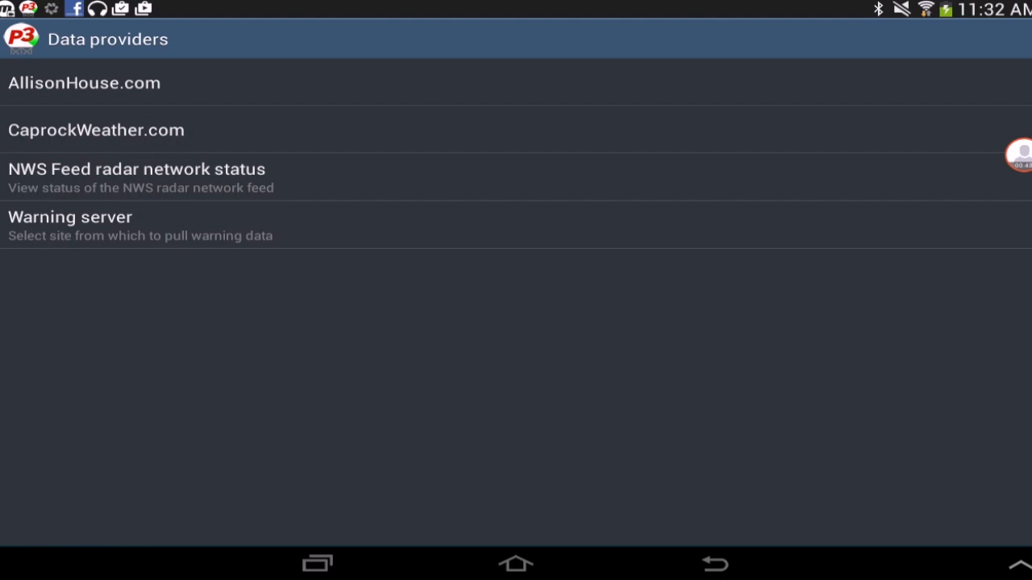
{"action": "left_click", "coordinate": [83, 82]}
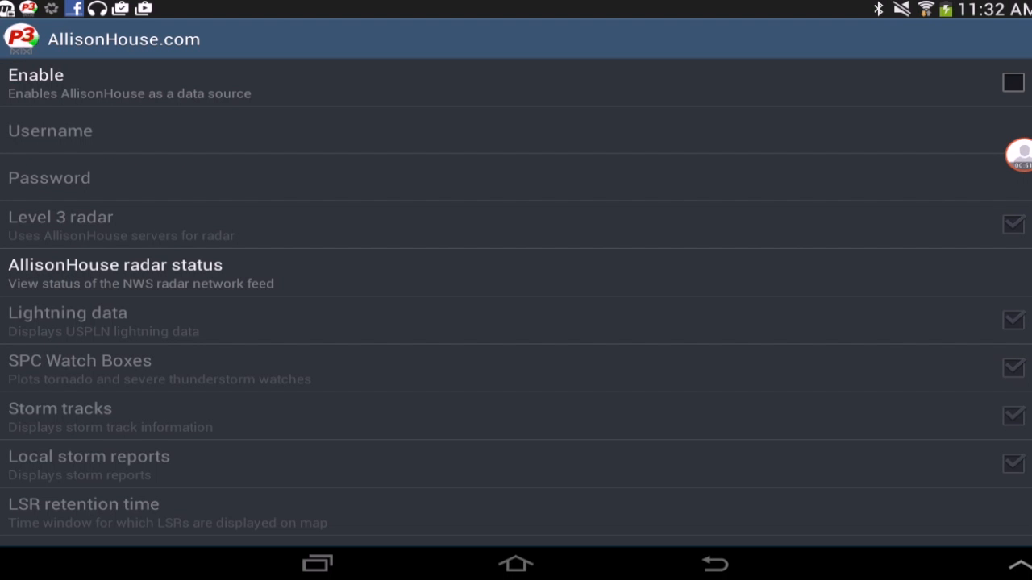
- Tick Enable for AllisonHouse.com, then open and dismiss the Username login prompt
{"action": "left_click", "coordinate": [1013, 82]}
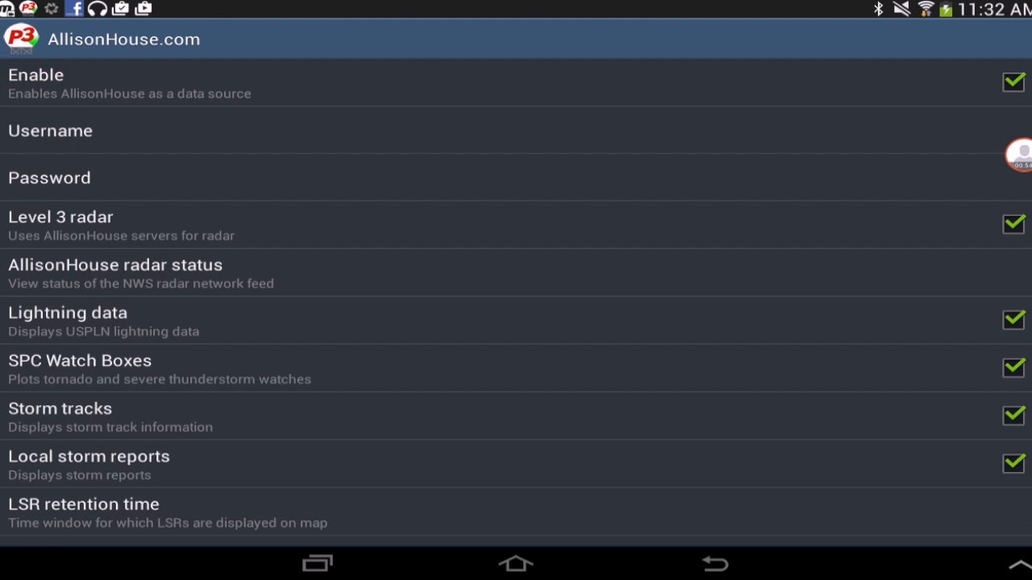
{"action": "left_click", "coordinate": [50, 131]}
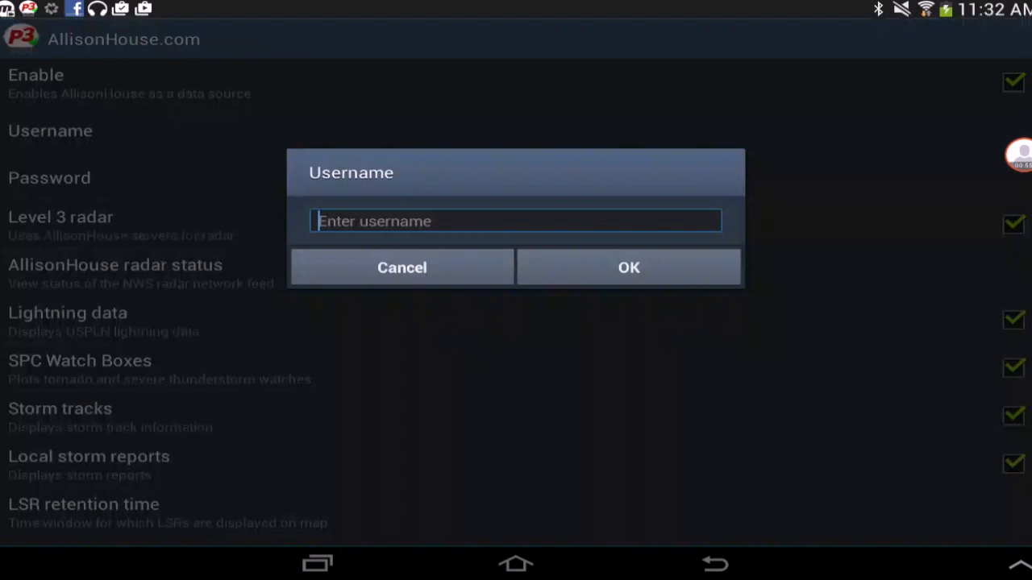
{"action": "left_click", "coordinate": [401, 266]}
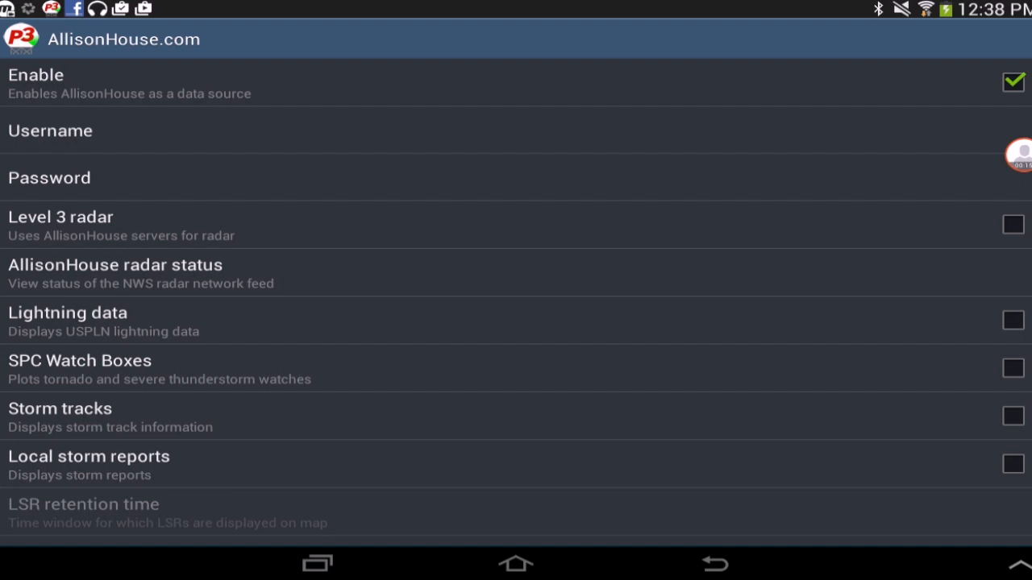
- Turn on the AllisonHouse Level 3 radar feed and return to Data providers
{"action": "left_click", "coordinate": [1013, 224]}
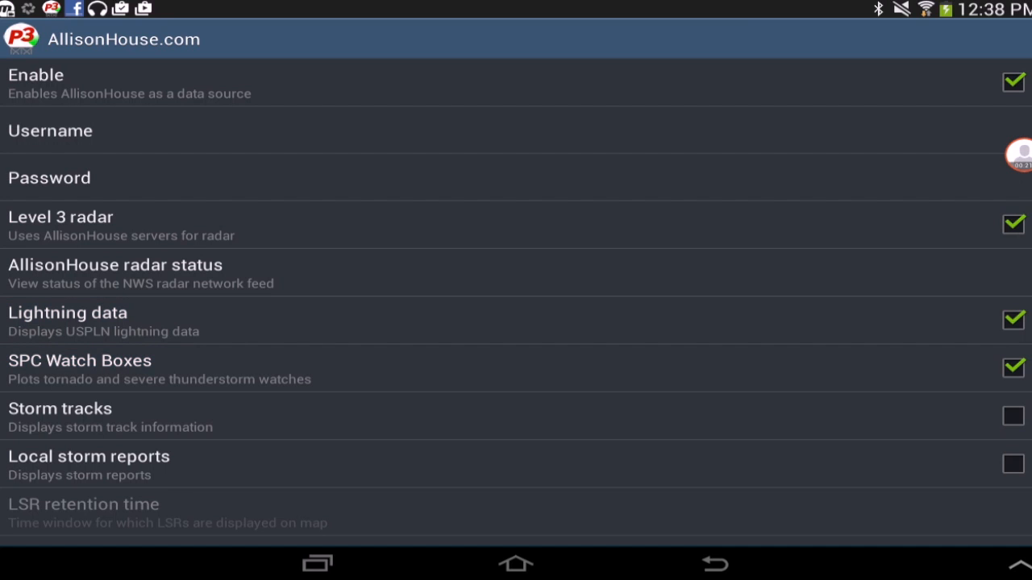
{"action": "left_click", "coordinate": [1013, 464]}
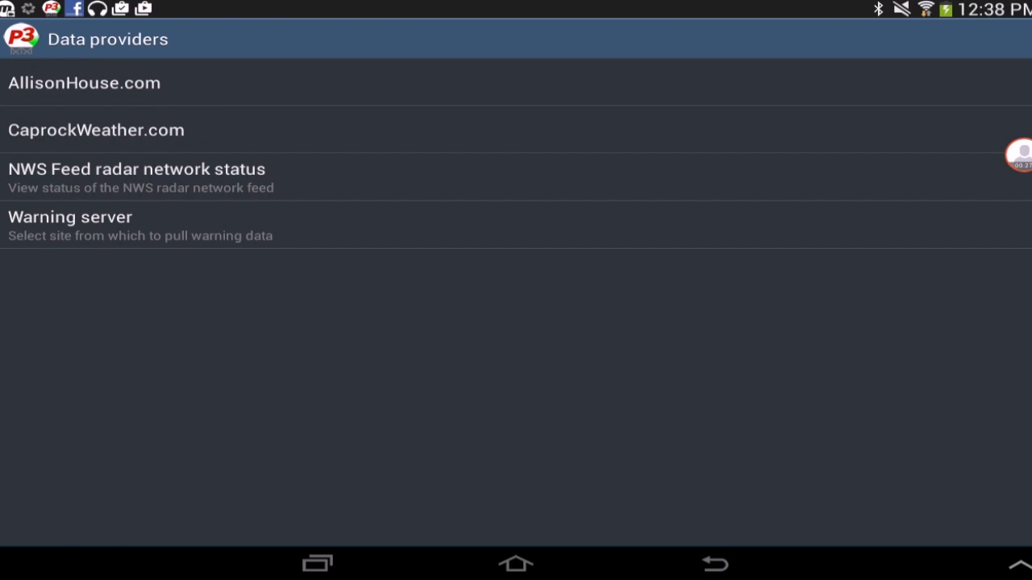
- Back out to the radar map and refresh it to load AllisonHouse reflectivity
{"action": "left_click", "coordinate": [714, 564]}
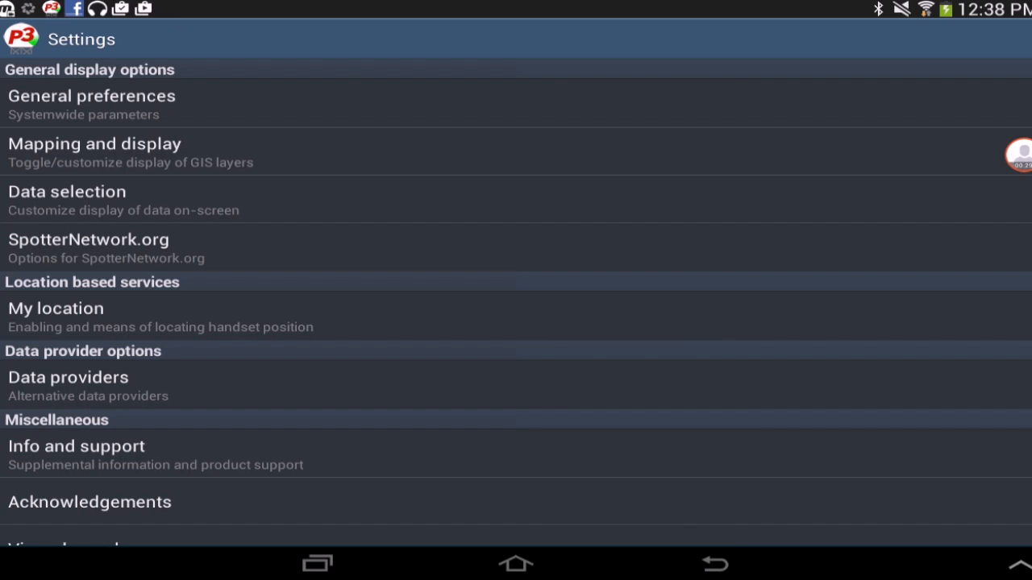
{"action": "left_click", "coordinate": [714, 564]}
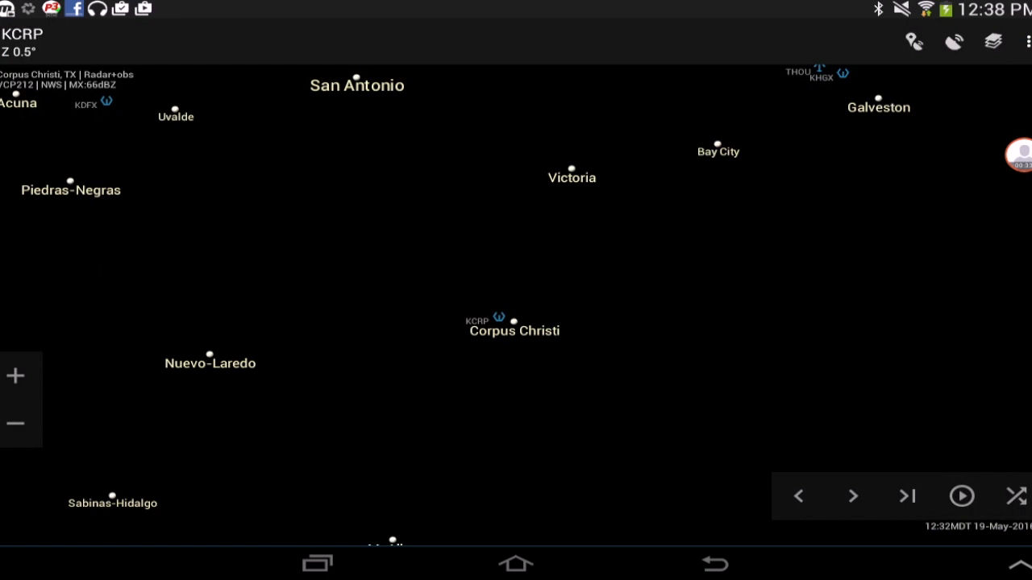
{"action": "left_click", "coordinate": [961, 495]}
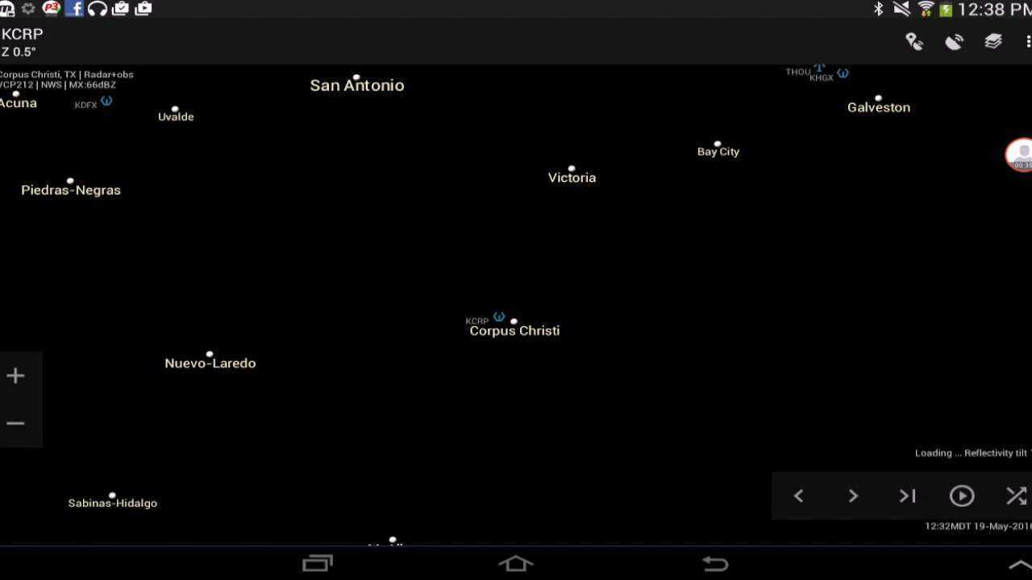